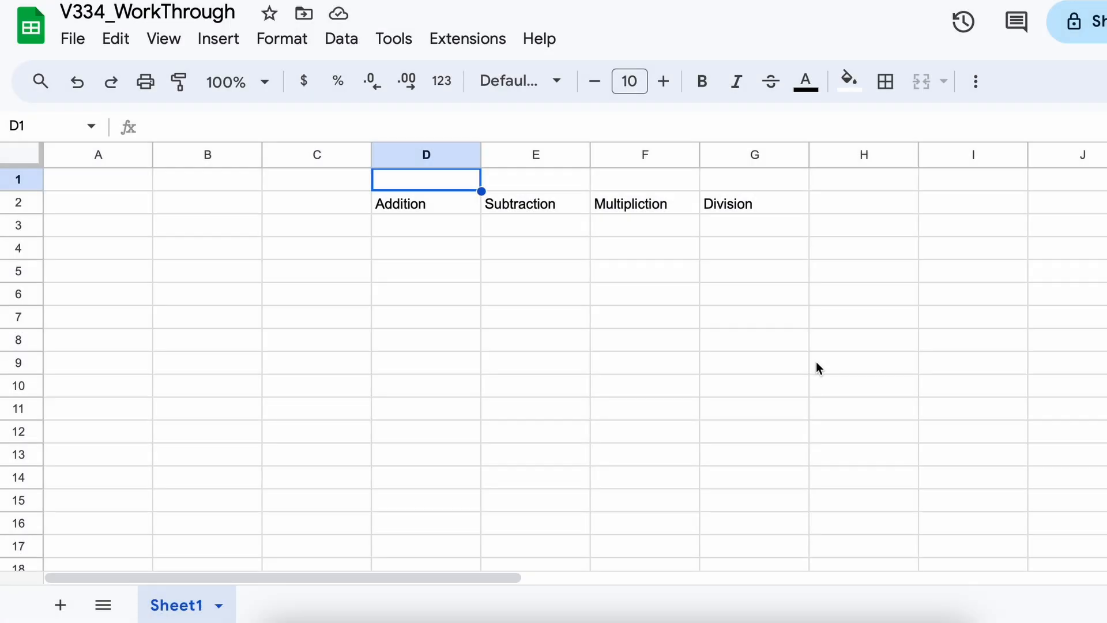
mouse_move(241, 226)
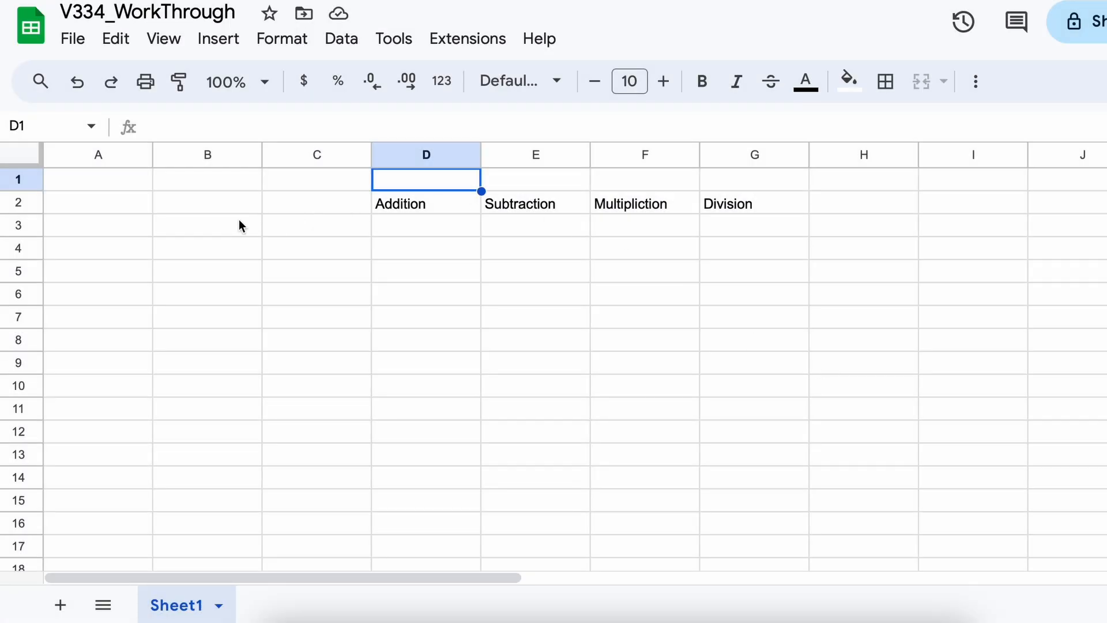
Step: Begin =COMPLEX( in cell B3 and scroll through the function's argument help
click(207, 225)
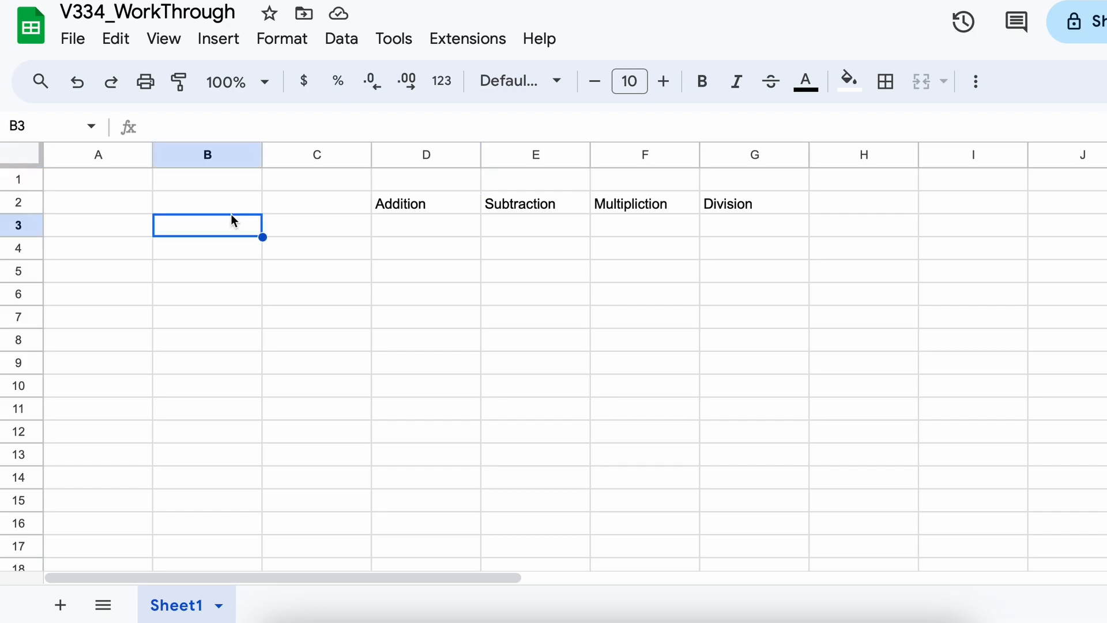
text(=COMPLEX)
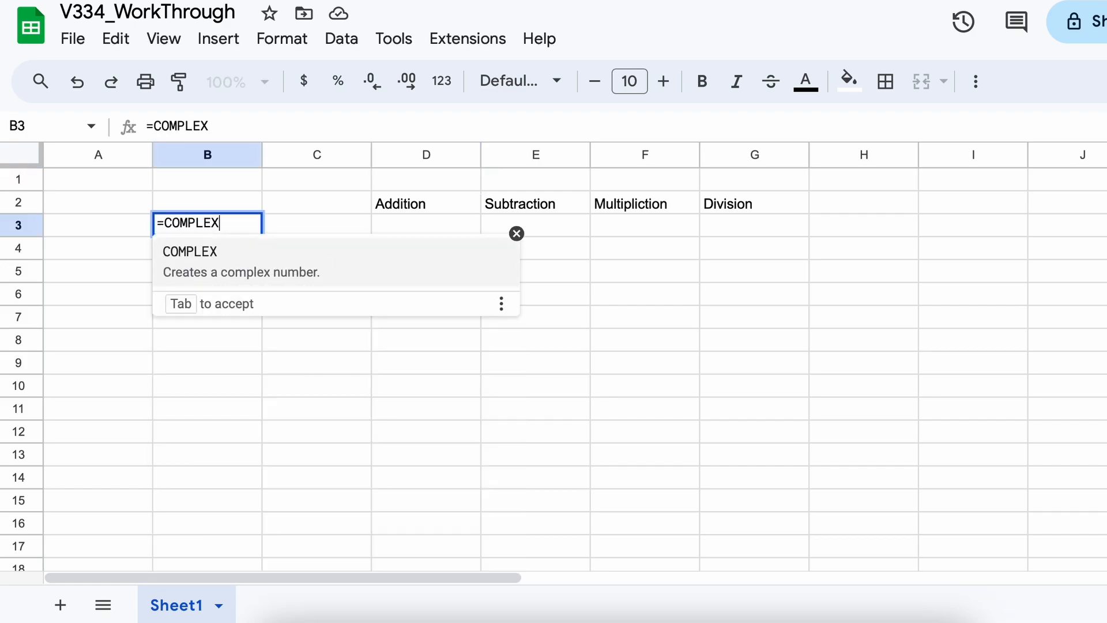
text(()
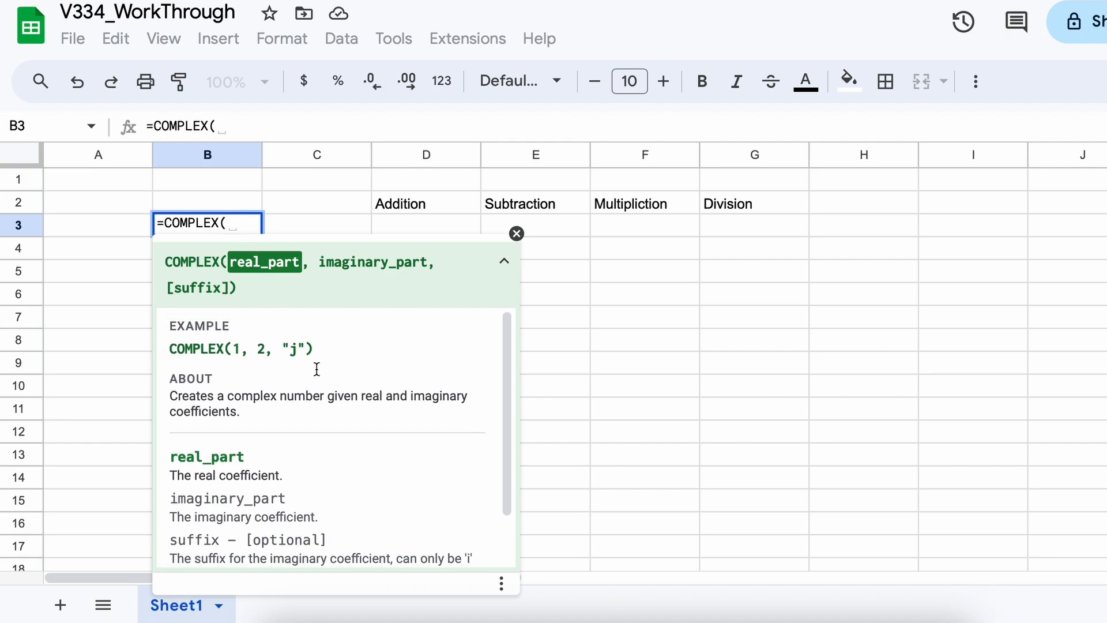
mouse_move(306, 417)
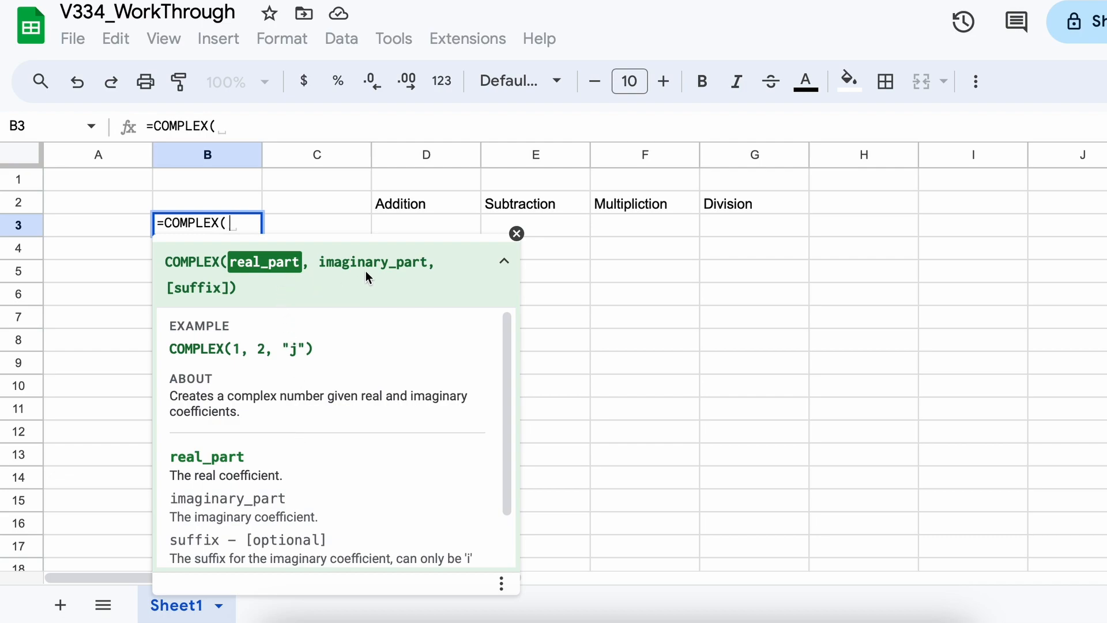
mouse_move(196, 311)
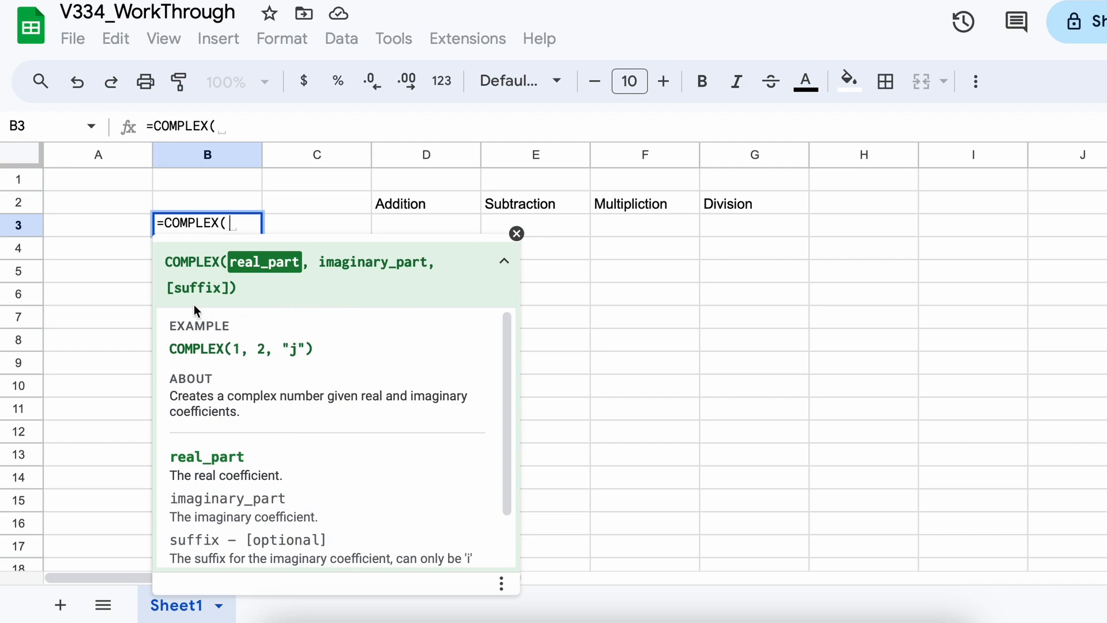
mouse_move(294, 412)
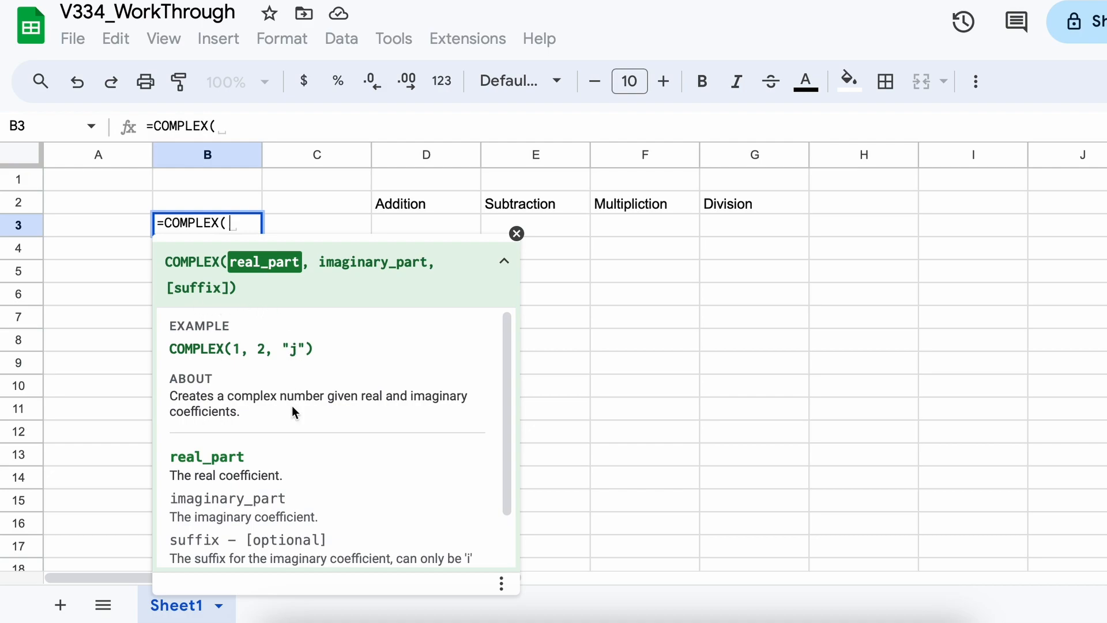
scroll(down, 3)
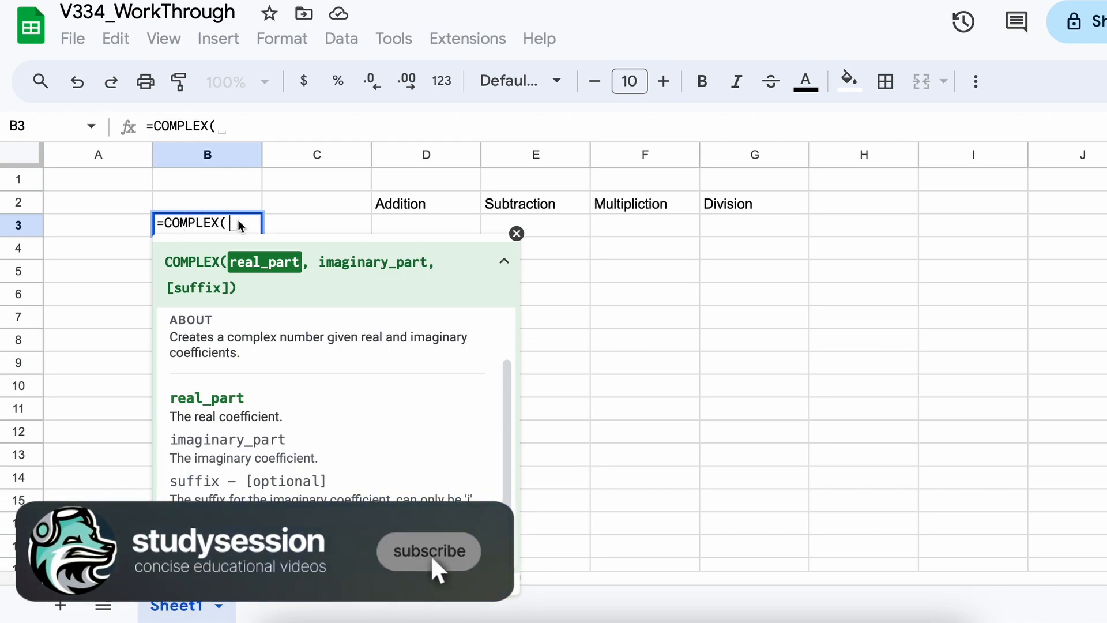
click(428, 551)
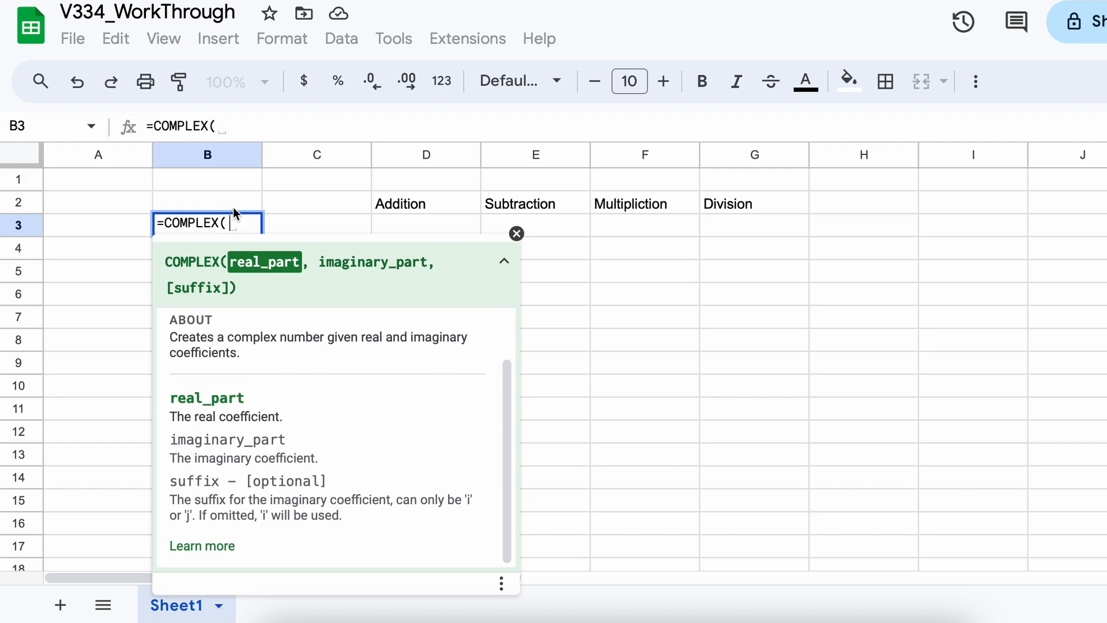
Step: Finish =COMPLEX(2,3) in B3 giving 2+3i and enter 4+5i in B4
text(2,)
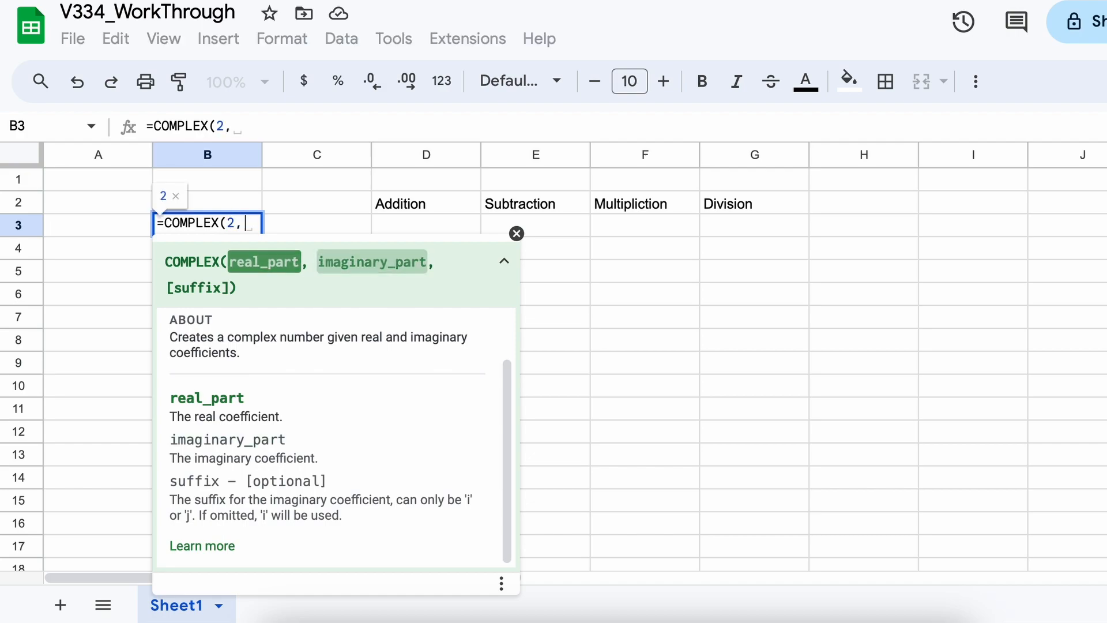
text(3))
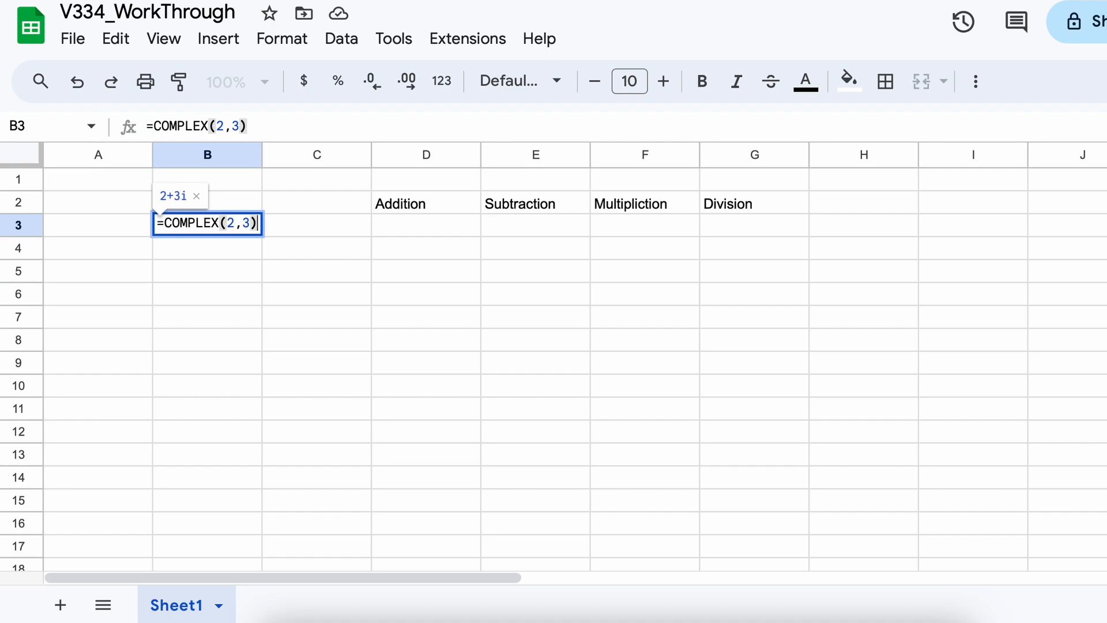
key(Enter)
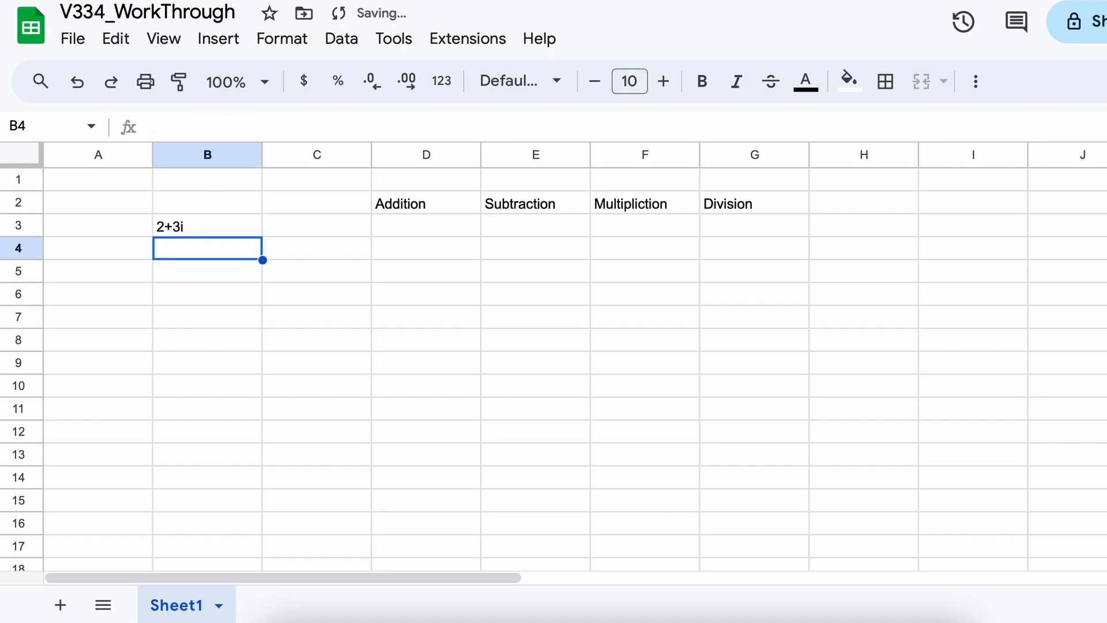
text(=COM)
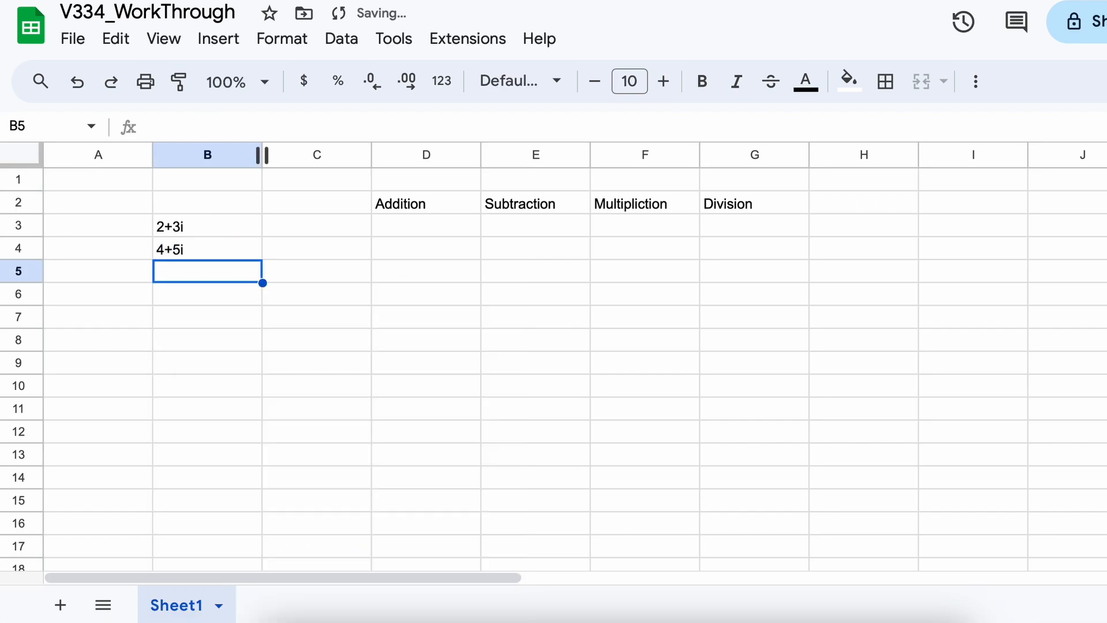
click(425, 225)
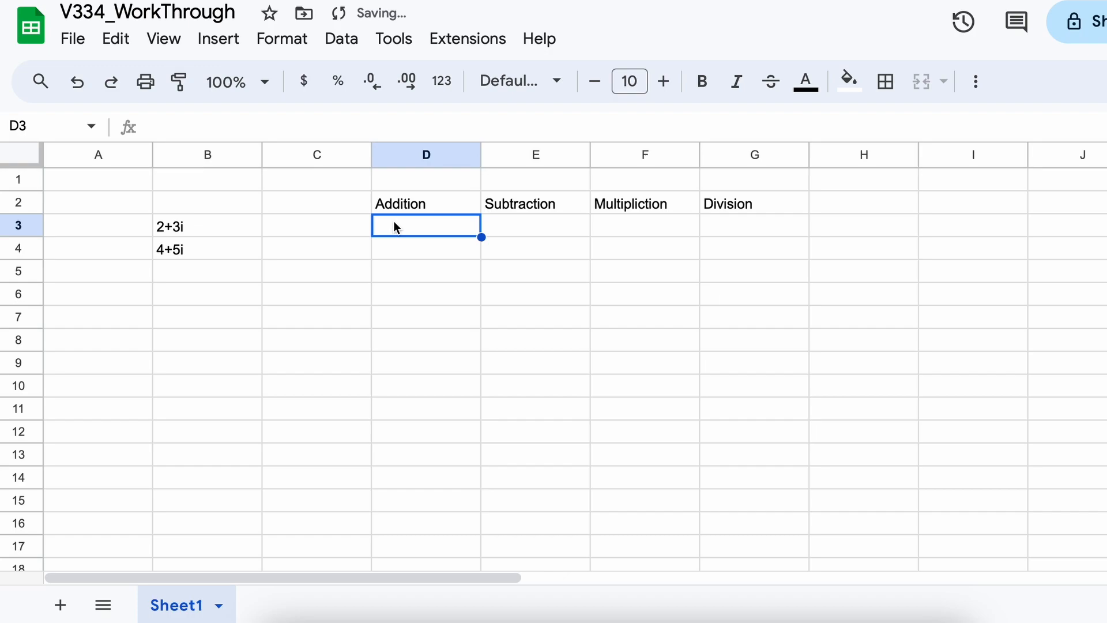
Step: Enter =IMSUM(B3,B4) in D3 so Addition shows 6+8i
text(=I)
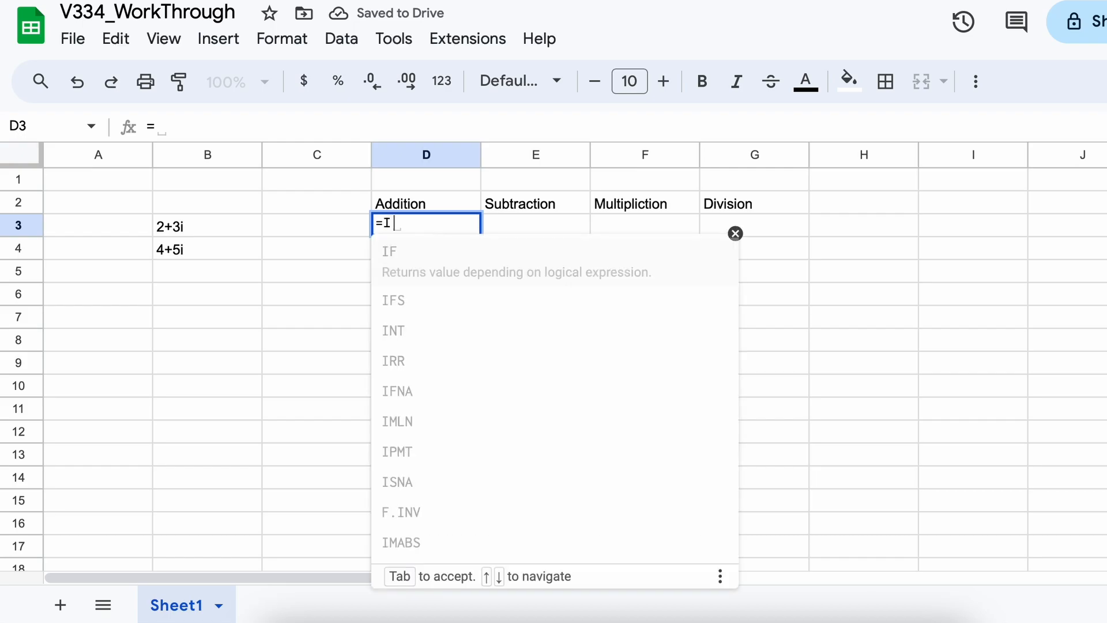
text(MSUM(B3)
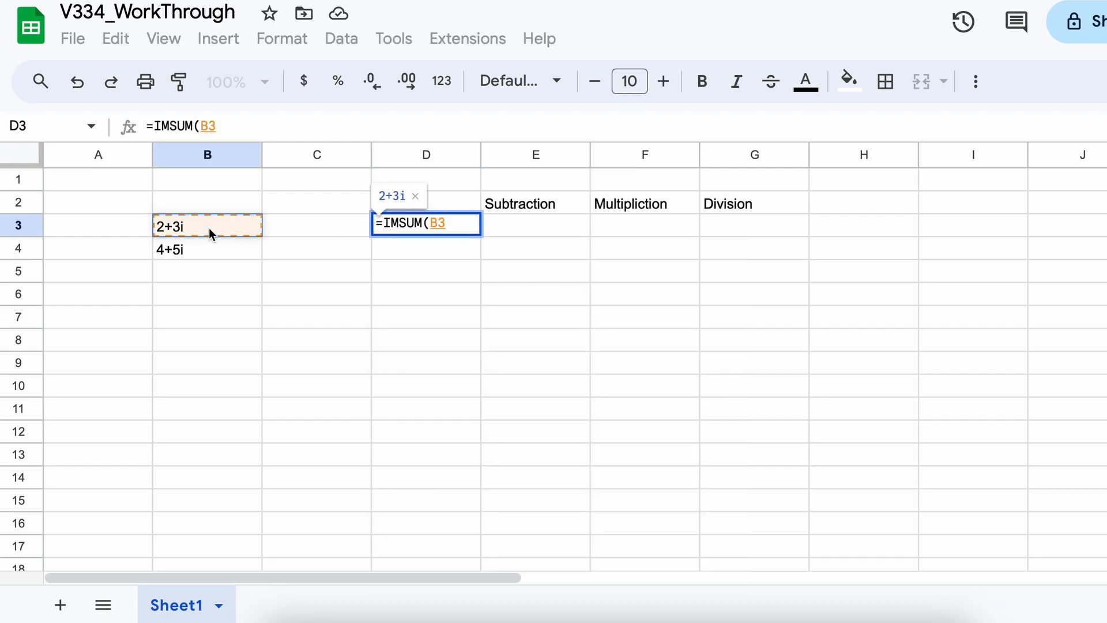
click(206, 249)
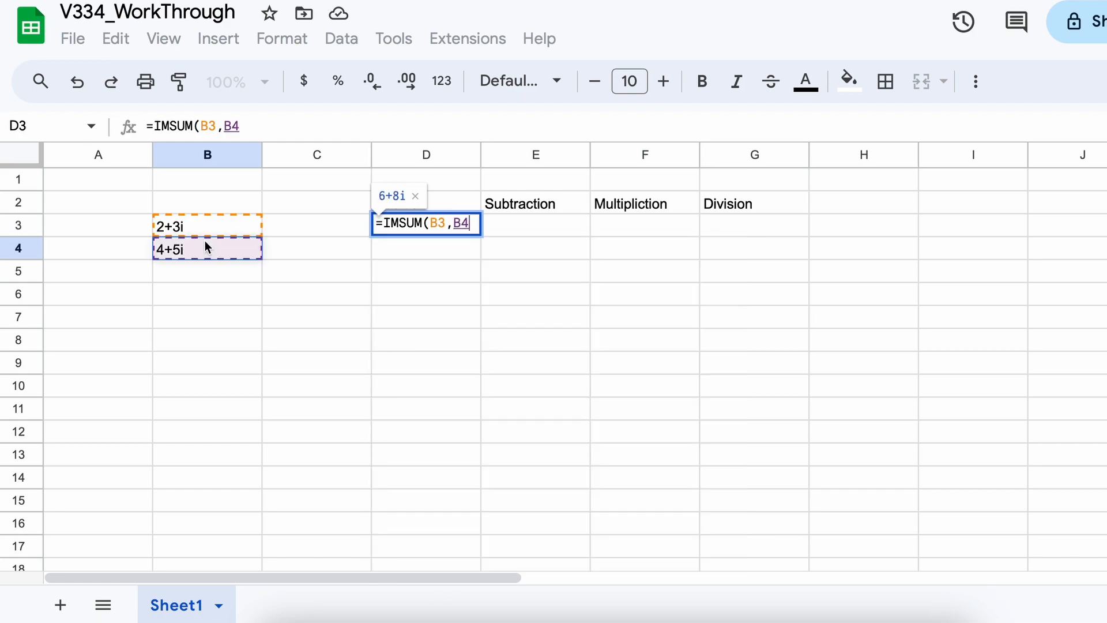
text())
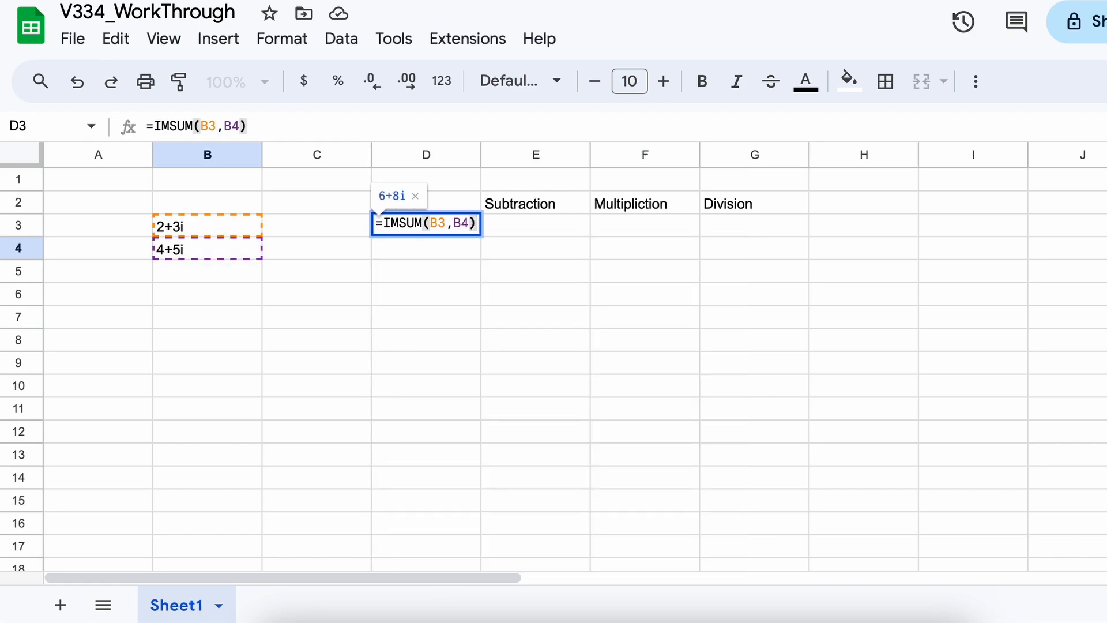
key(Enter)
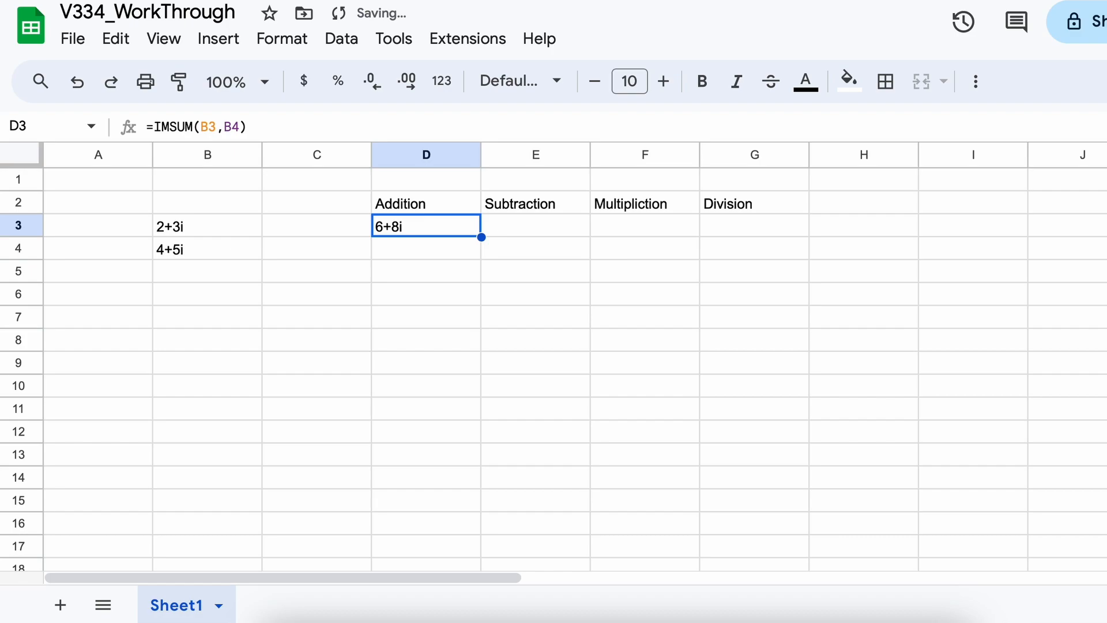
click(534, 226)
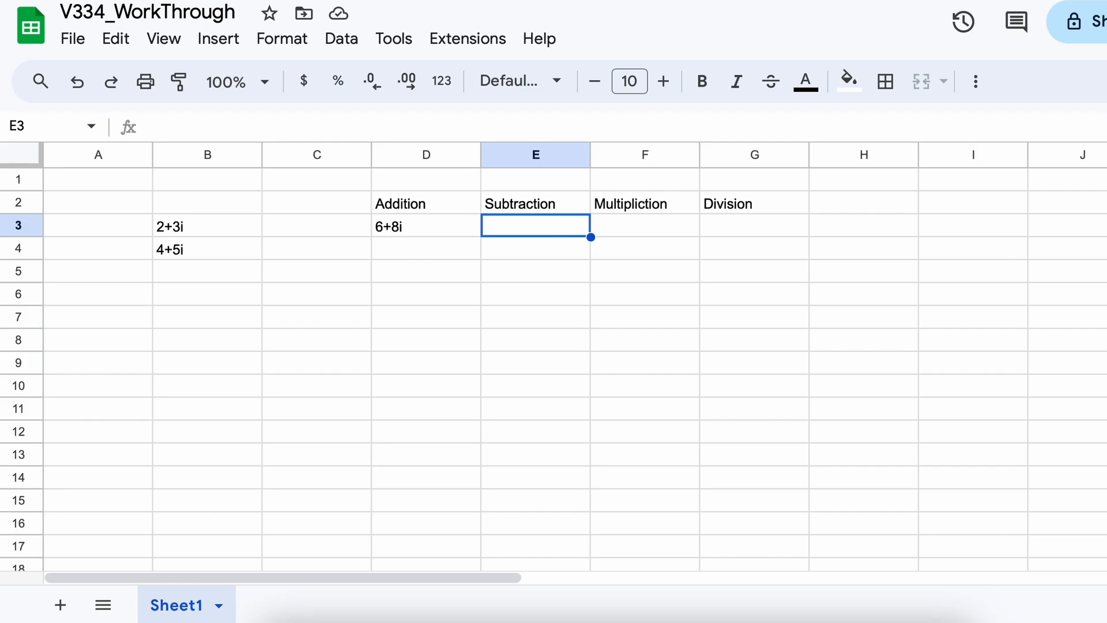
Step: Enter =IMSUB(B3,B4) in E3 so Subtraction shows -2-2i
text(=)
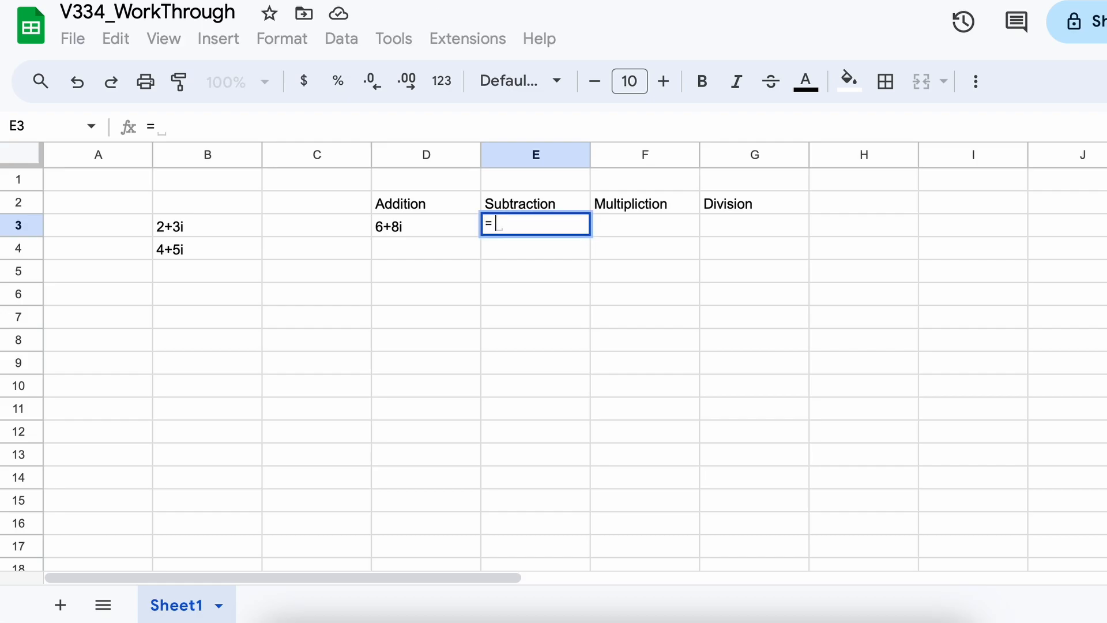
text(IMSUB()
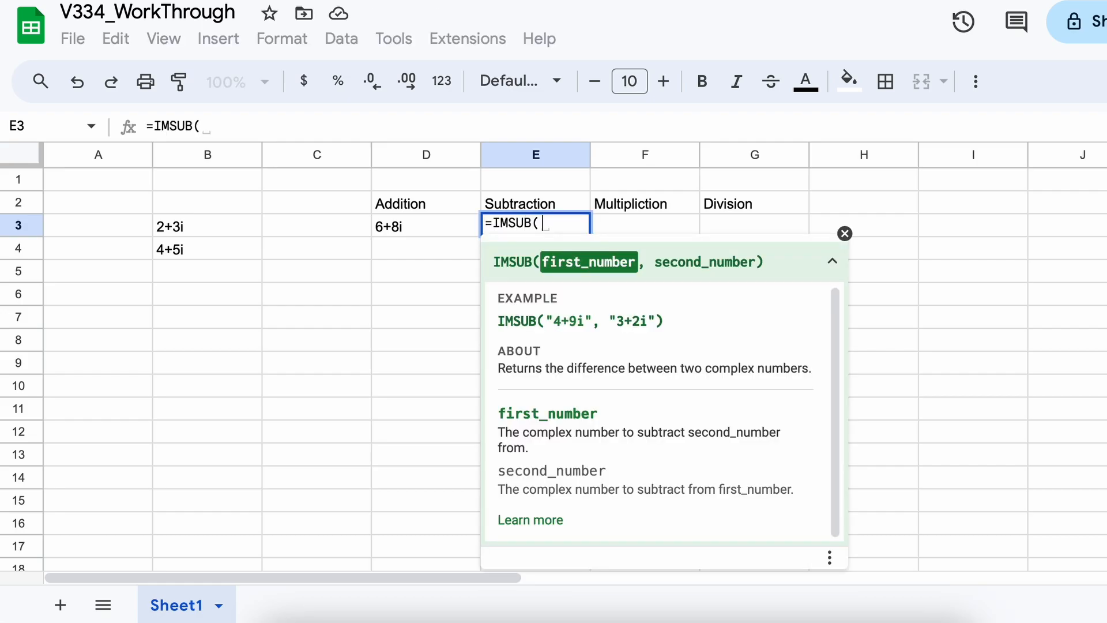
mouse_move(496, 262)
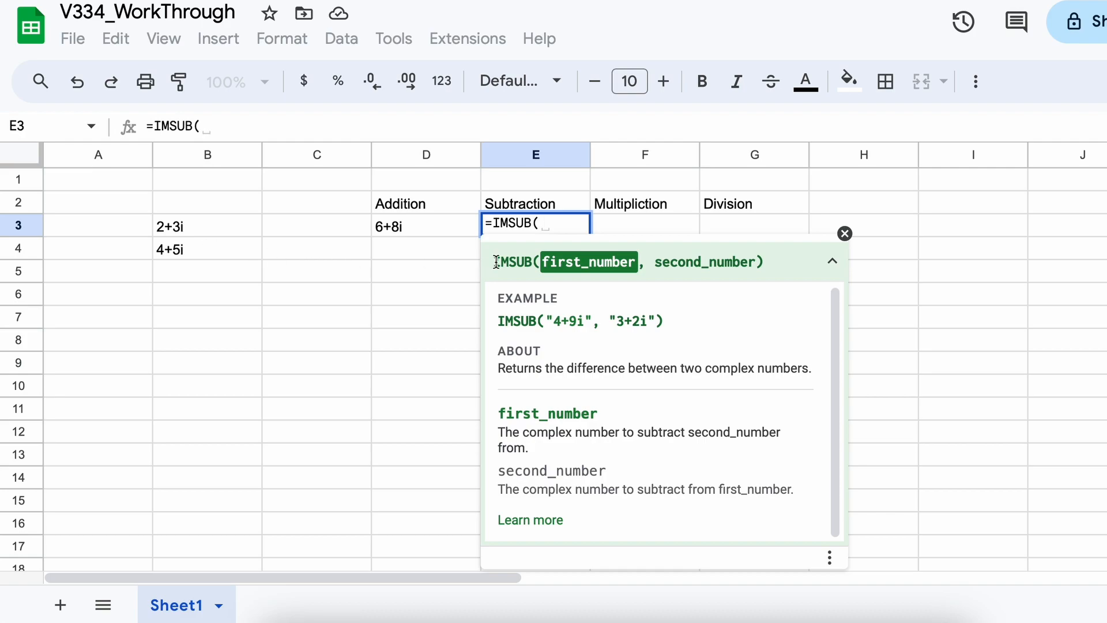
mouse_move(275, 256)
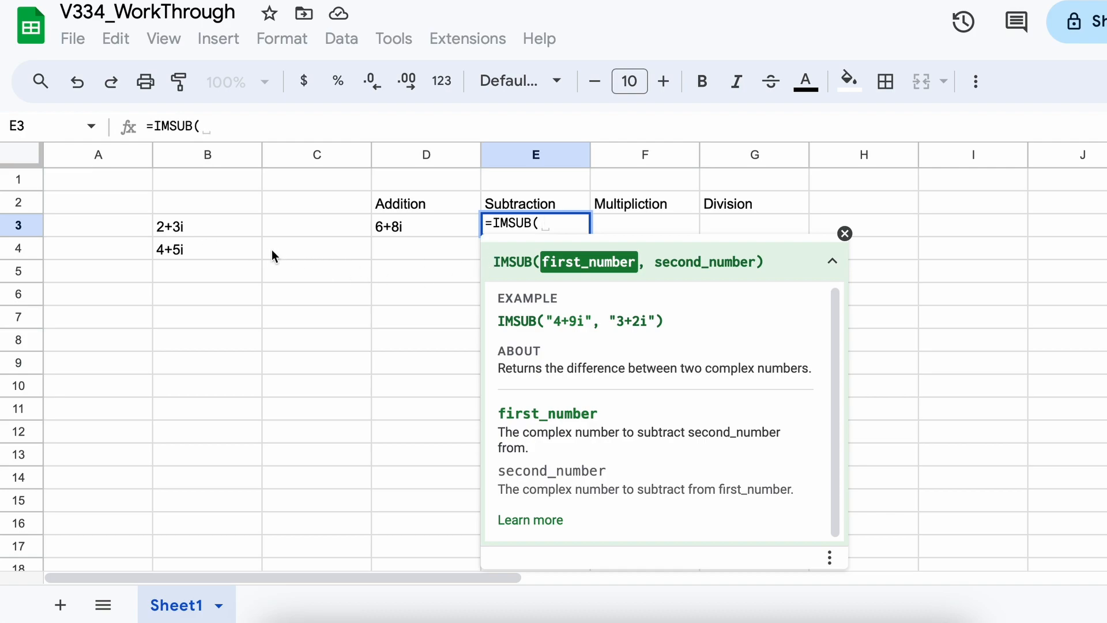
click(206, 226)
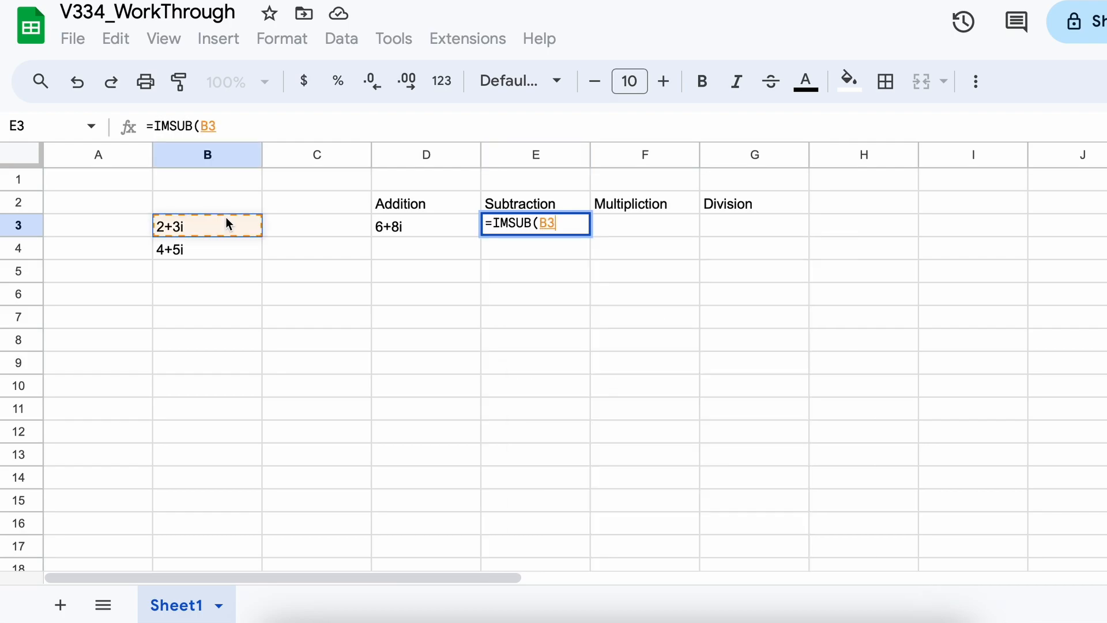
click(207, 249)
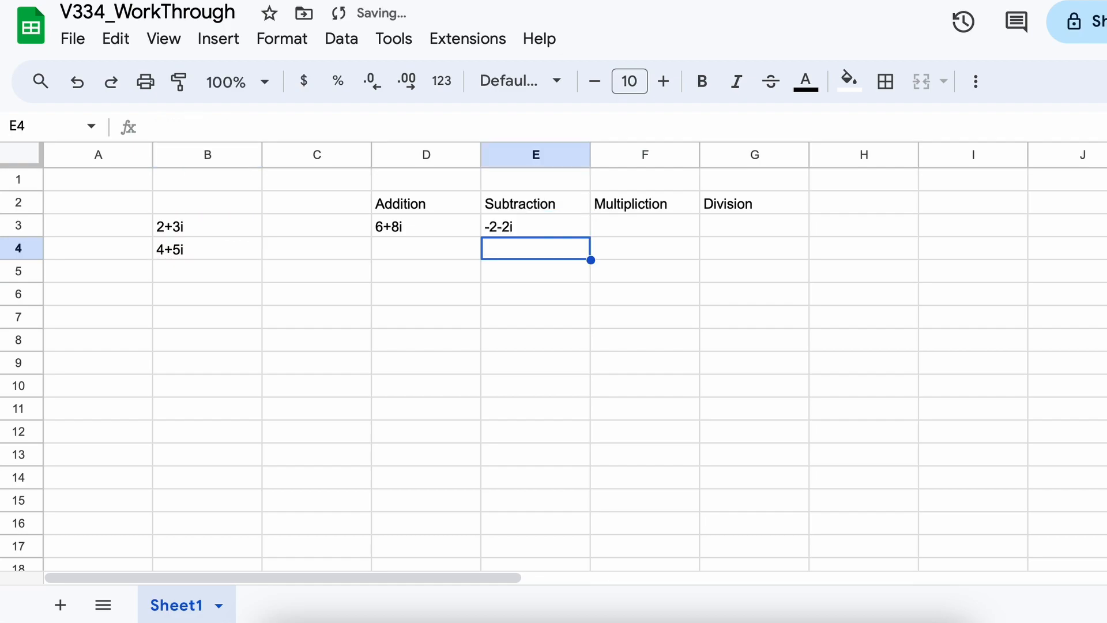
click(644, 225)
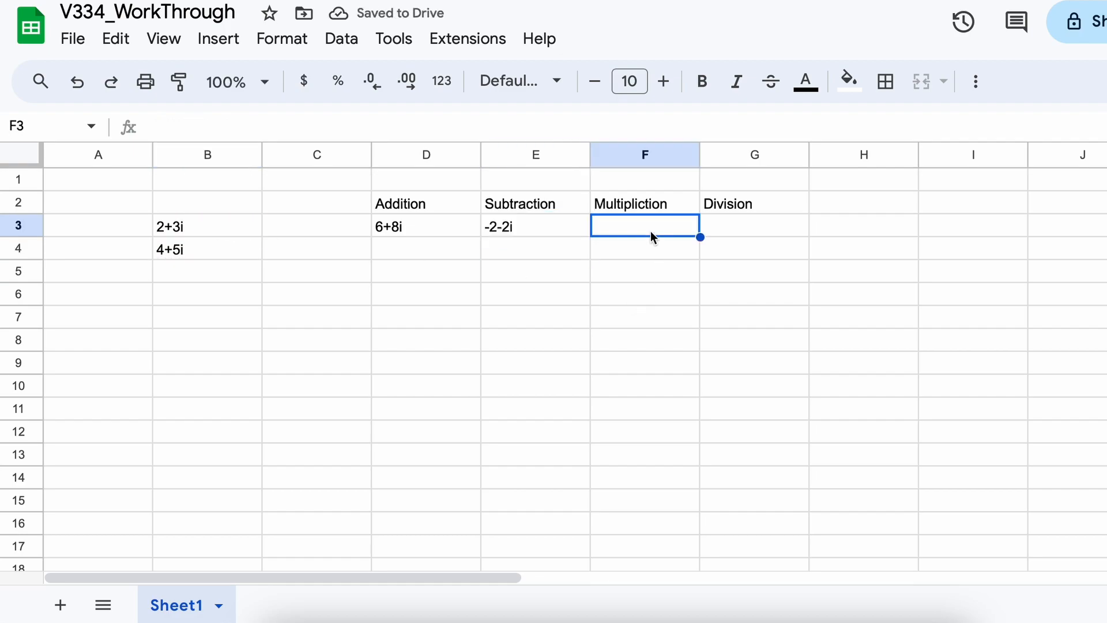
Step: Enter =IMPRODUCT(B3,B4) in F3 so Multiplication shows -7+22i
text(=)
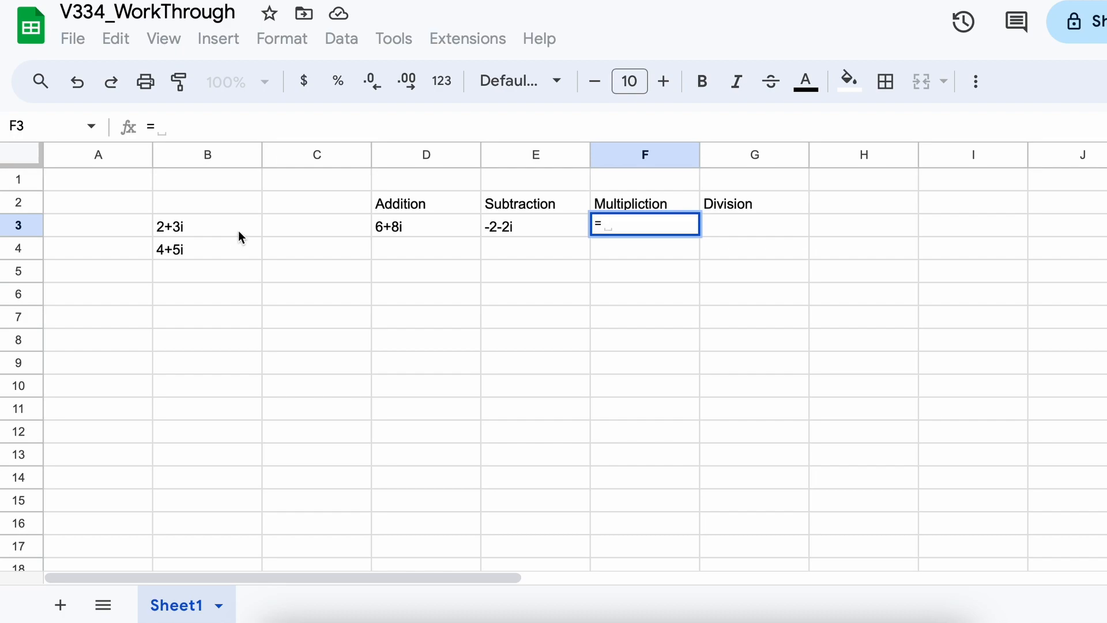
text(IMPRODUCT()
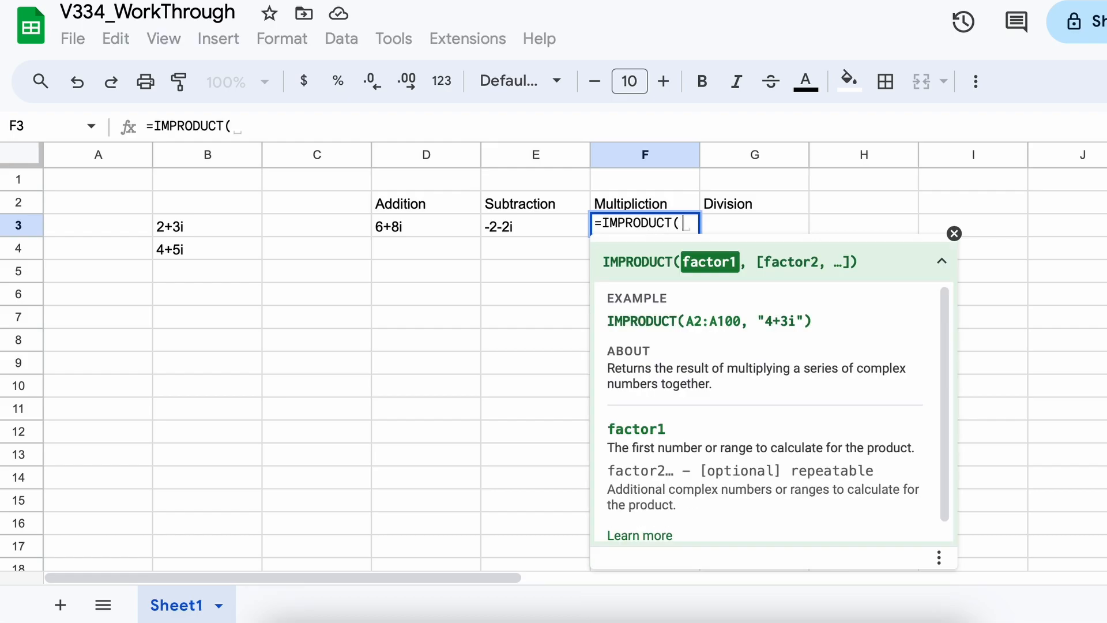
click(206, 226)
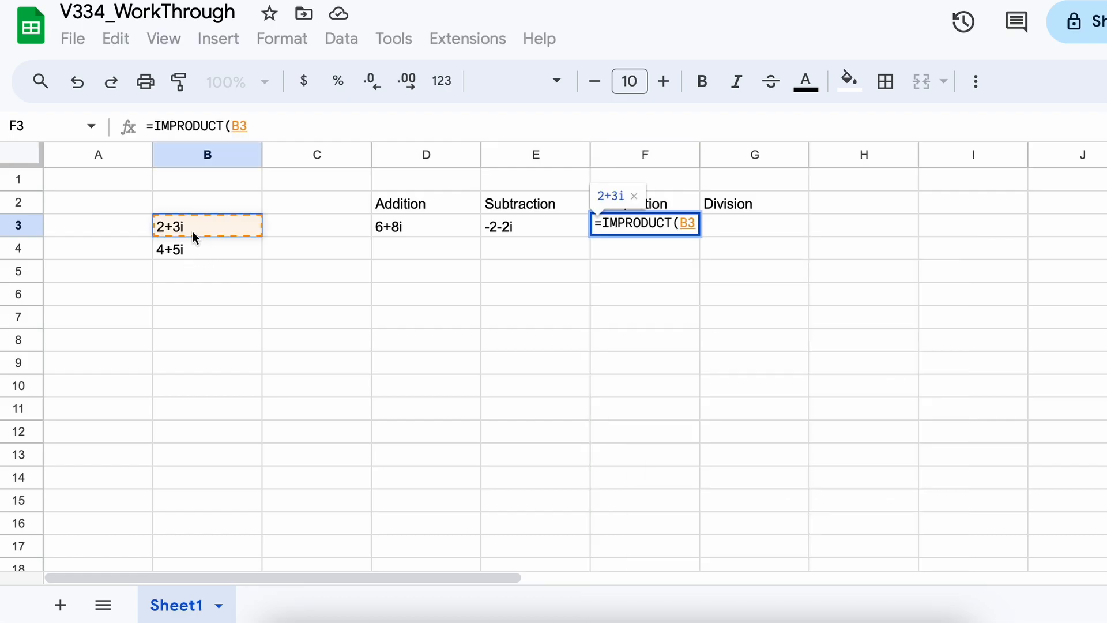
key(Enter)
text("=COMPLEX(2,3,"j)
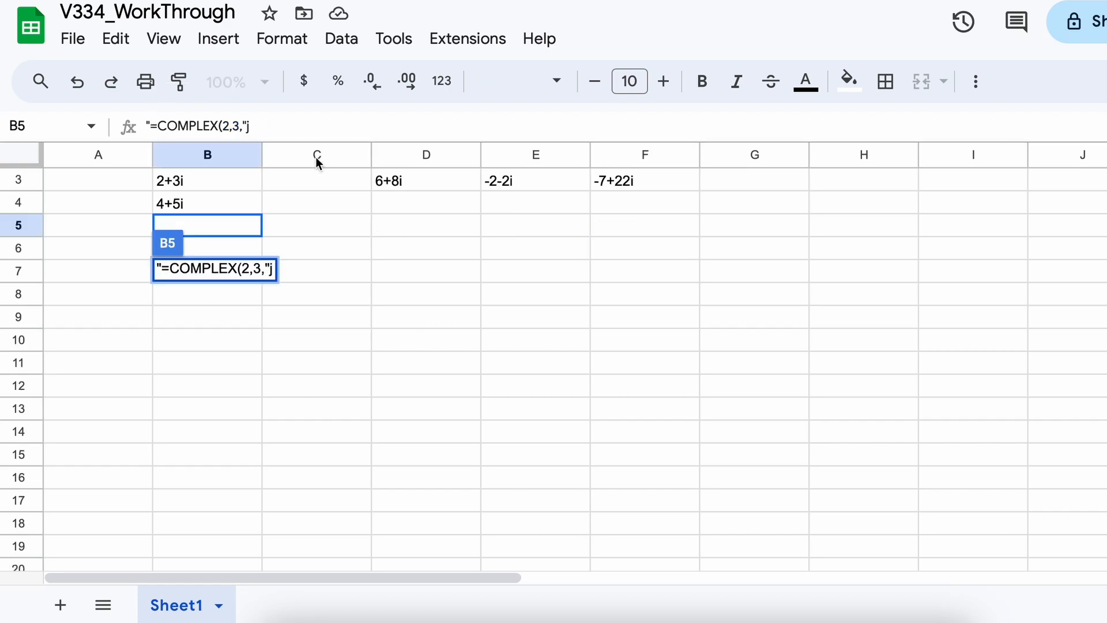
Step: Enter =COMPLEX(2,3,"j") in B5 as 2+3j, then =IMSUM(B3,B5) in D4 giving #NUM!
text("))
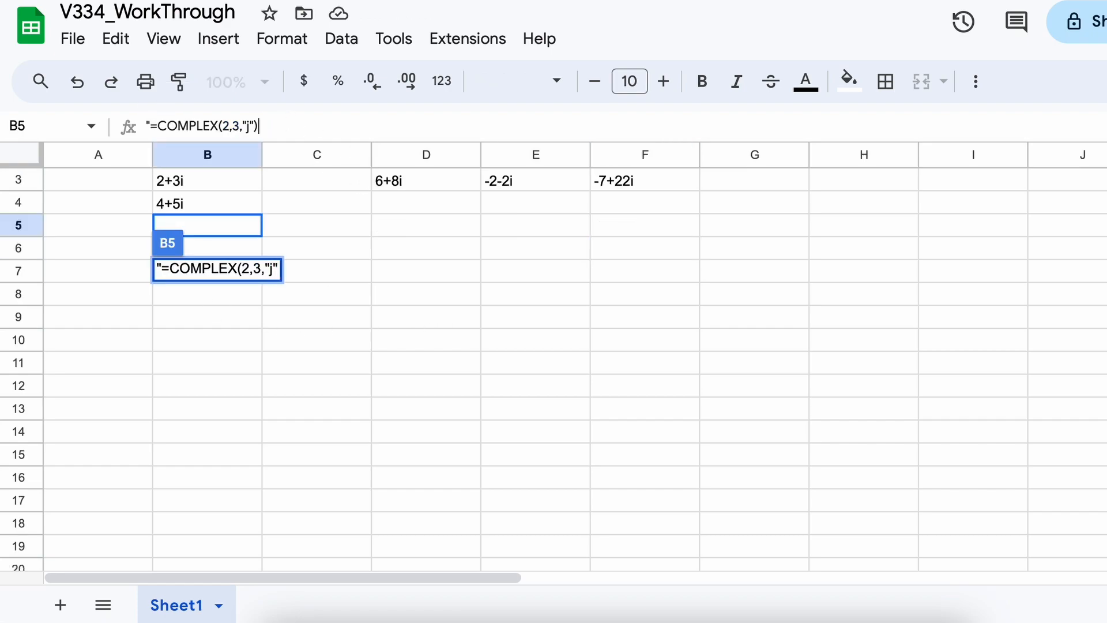
key(Enter)
text(=)
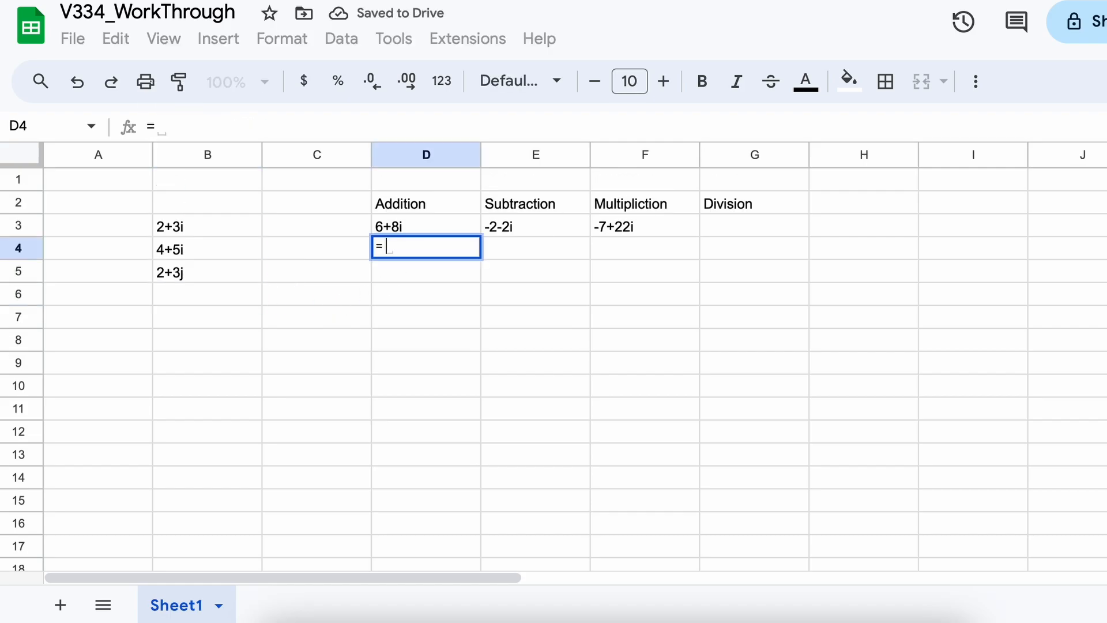
text(IMSUM()
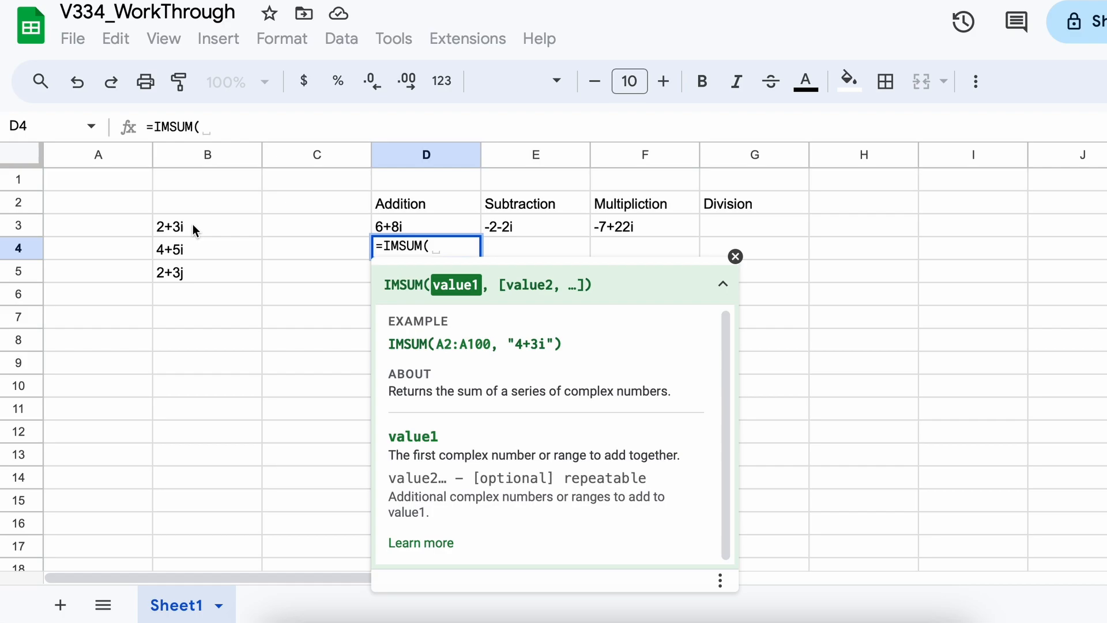
text(B3,B5))
click(754, 226)
text(=)
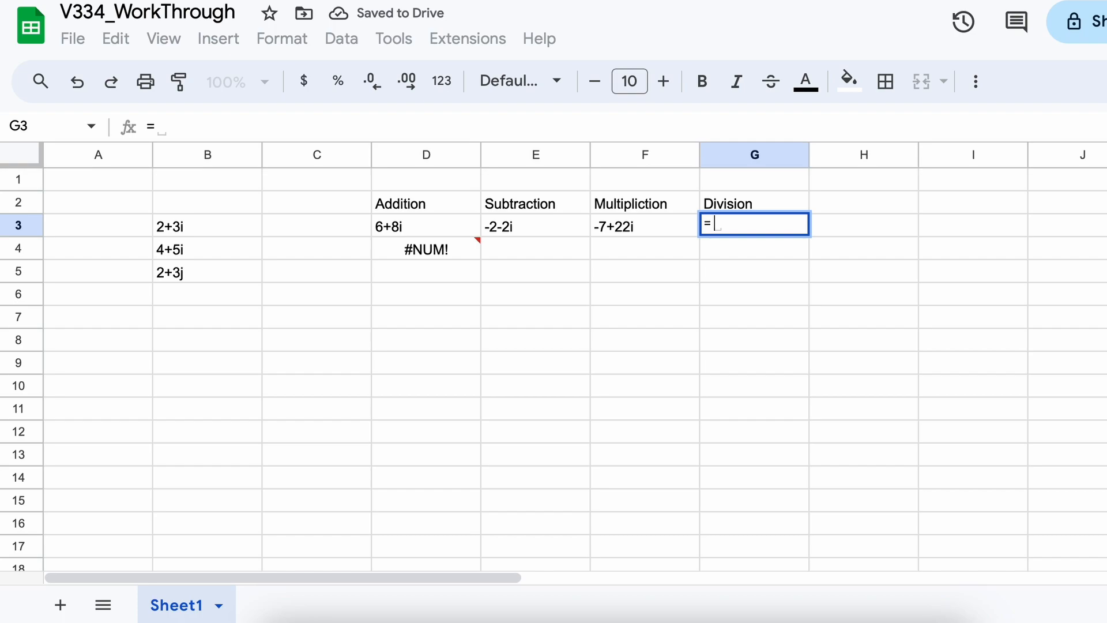
Step: Enter =IMDIV(B4,B3) in G3 so Division shows 1.76923076923077-0.153846153846154i
text(IMDIV()
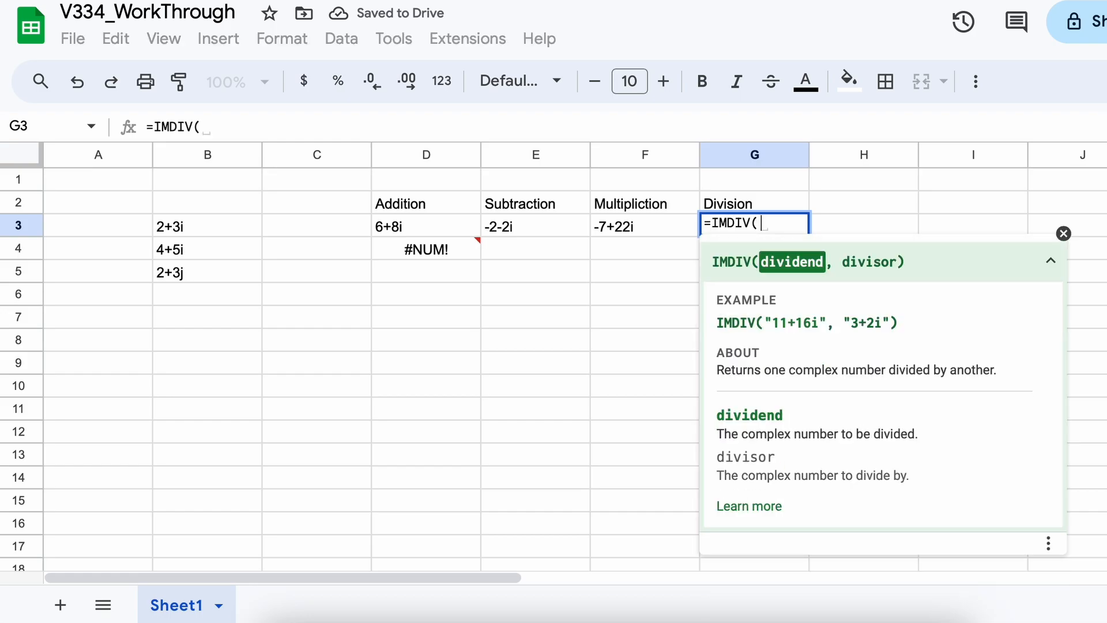
click(206, 249)
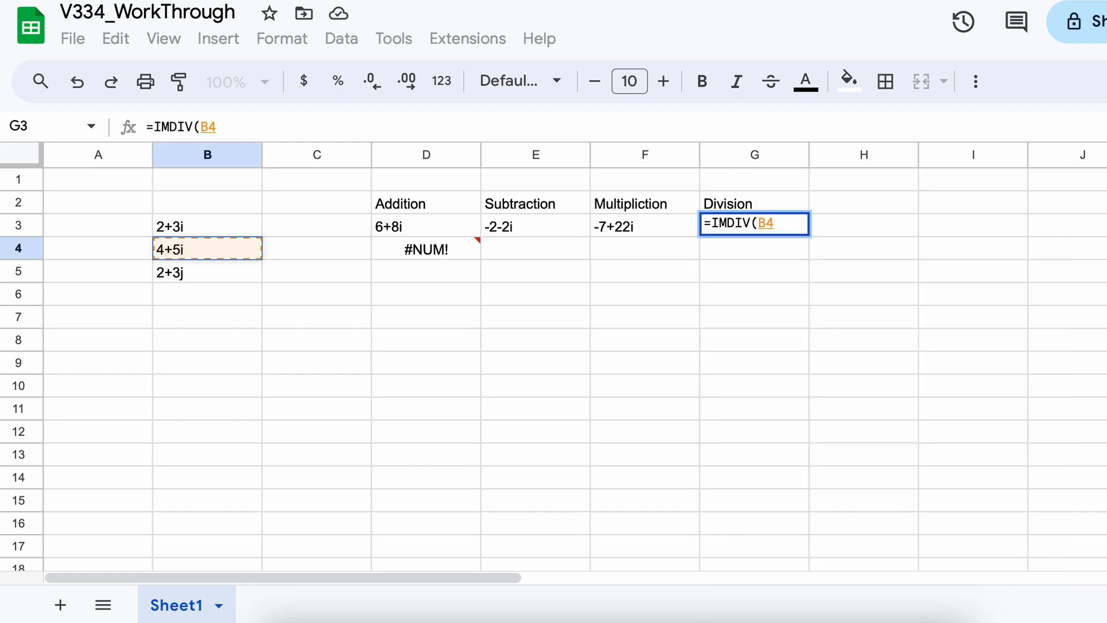
key(enter)
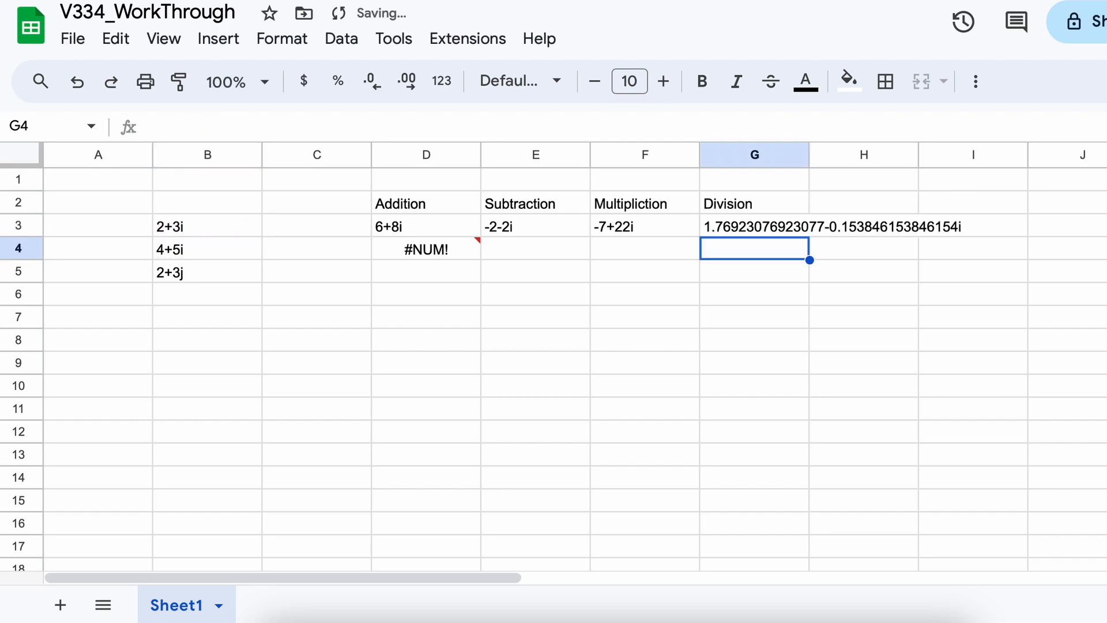